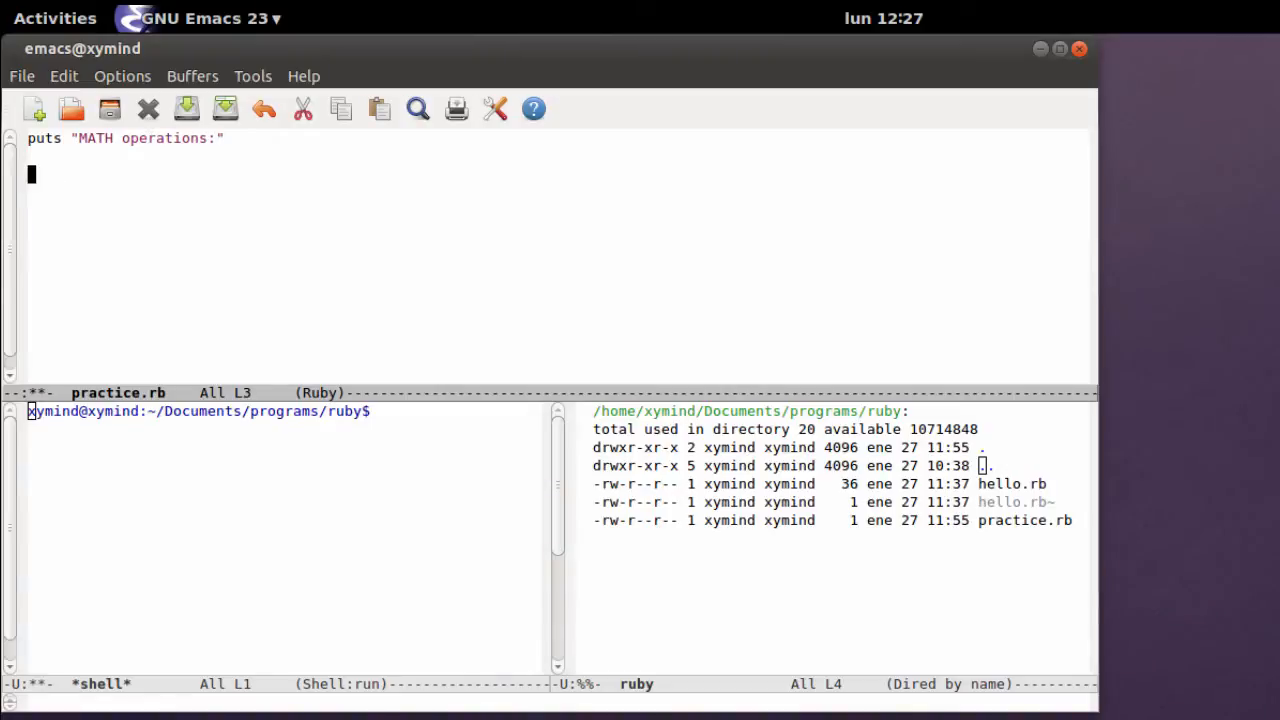
- Write puts 5+9 under the MATH operations line and run practice.rb in the shell to get 14
type("pu")
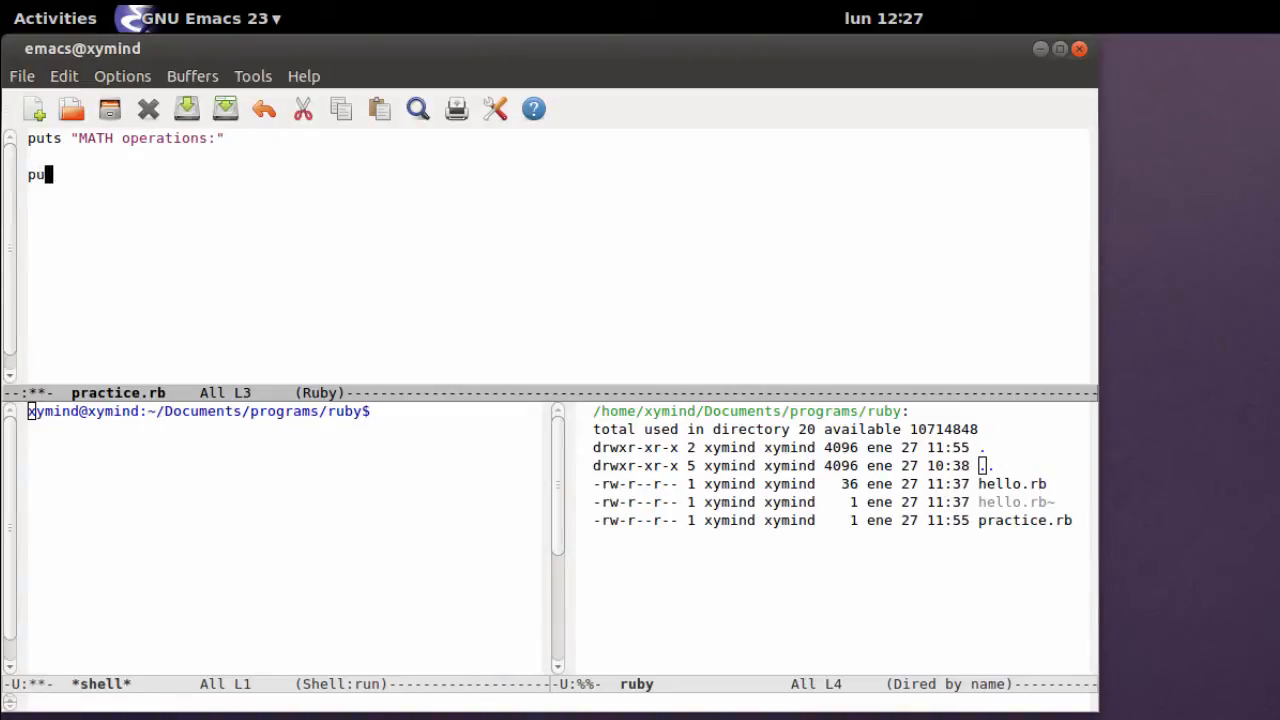
type("ts")
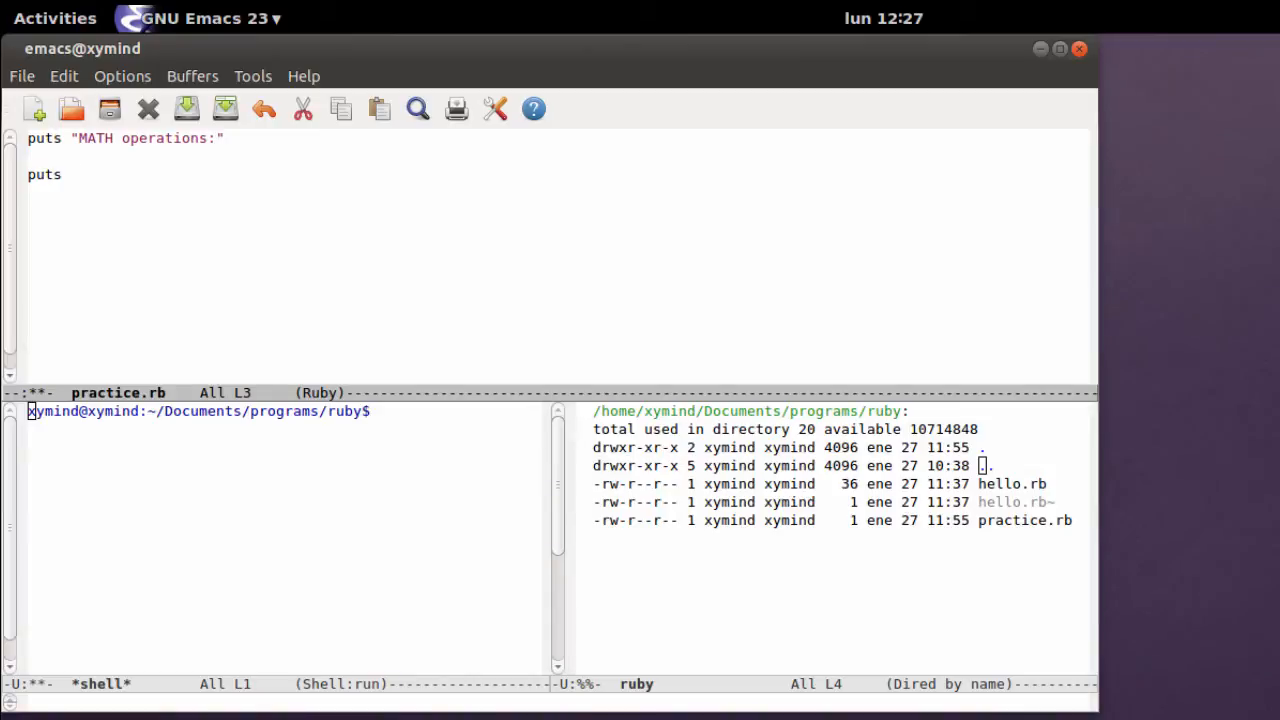
type("5")
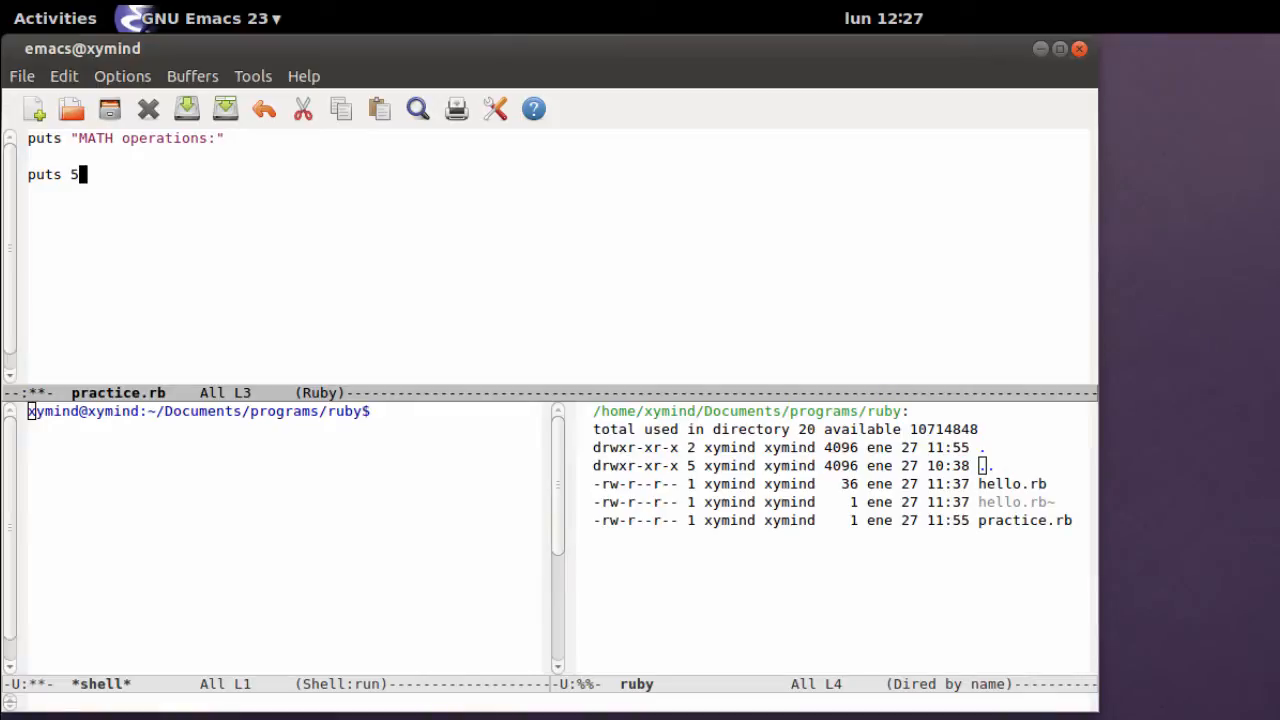
type("+9")
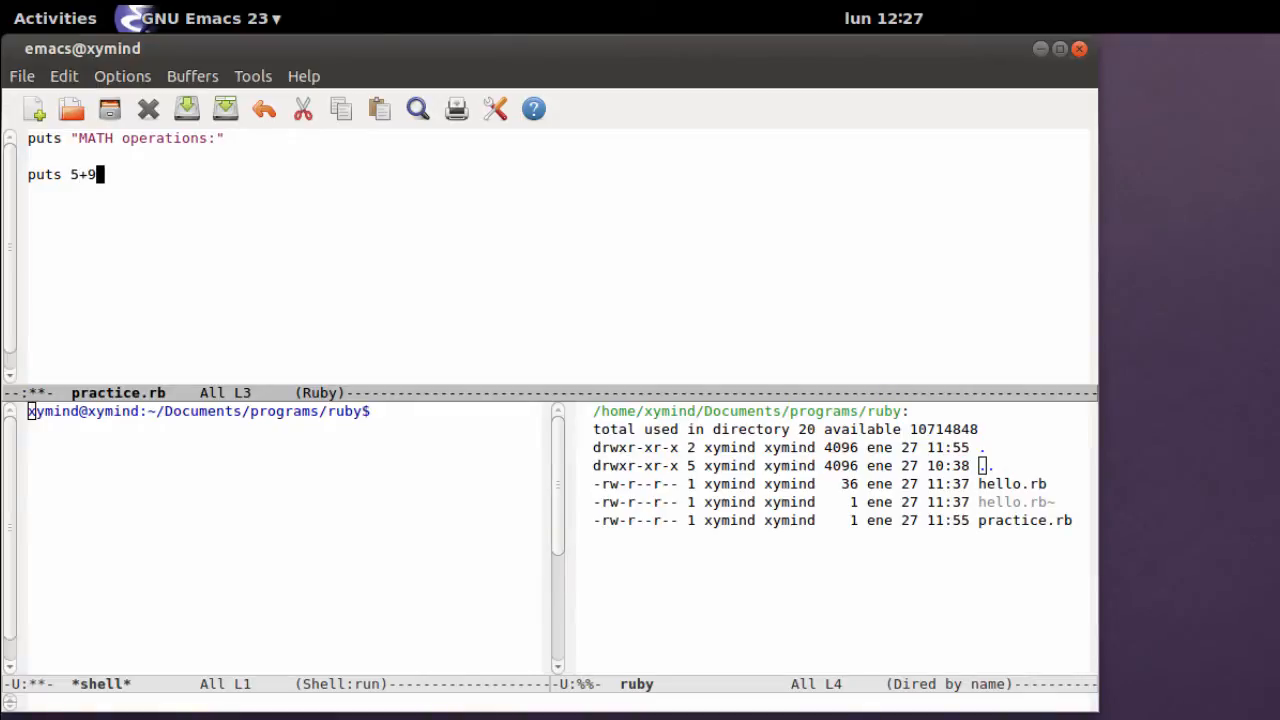
left_click(184, 108)
type("ruby practice.rb")
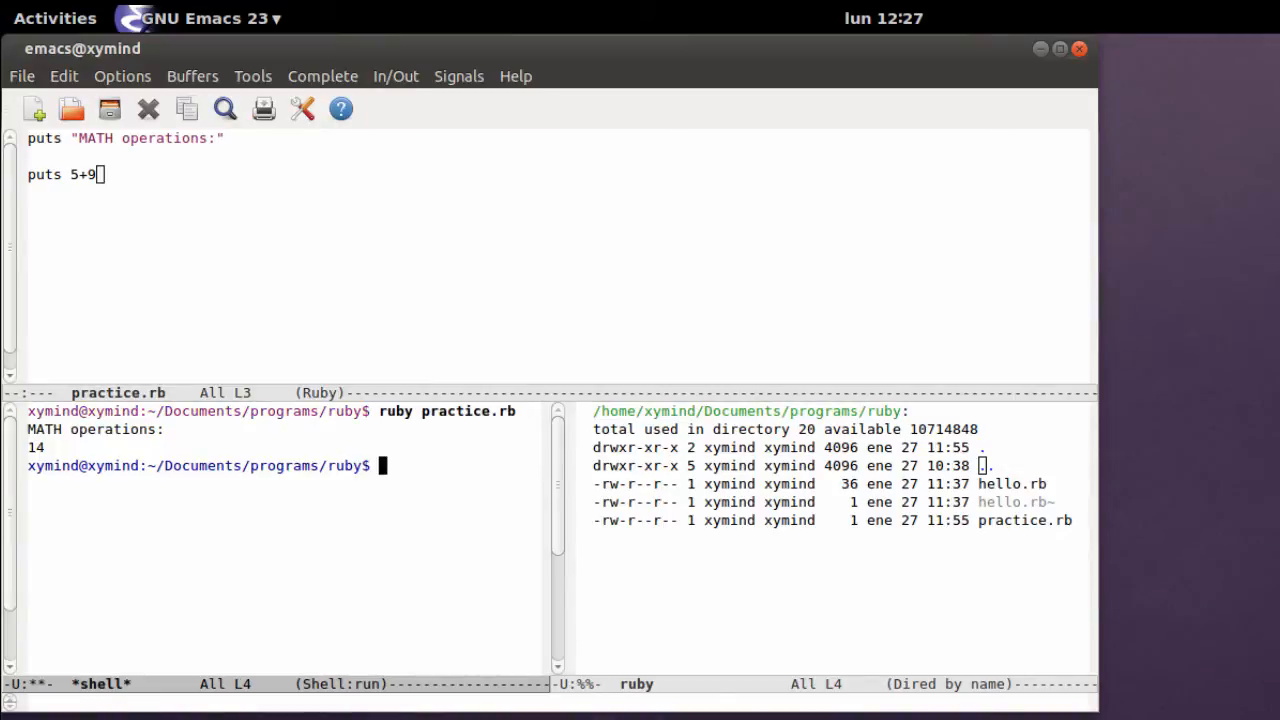
mouse_move(68, 452)
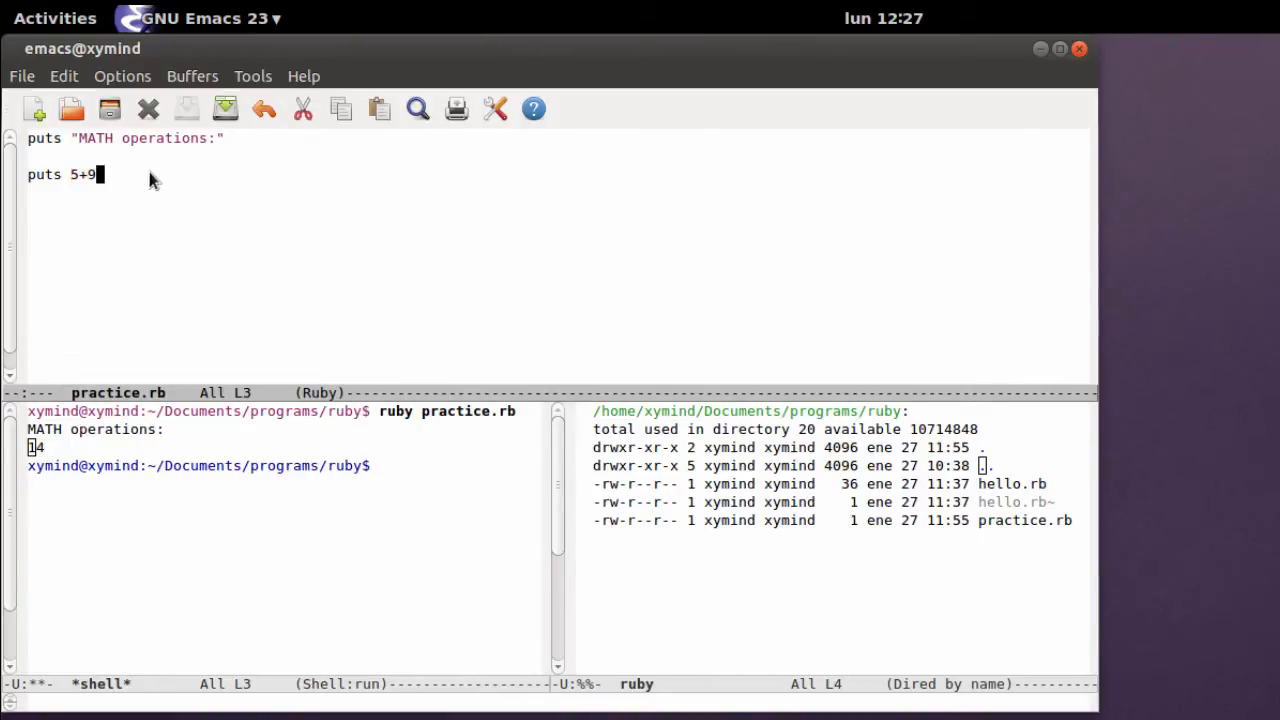
mouse_move(178, 180)
type("# +")
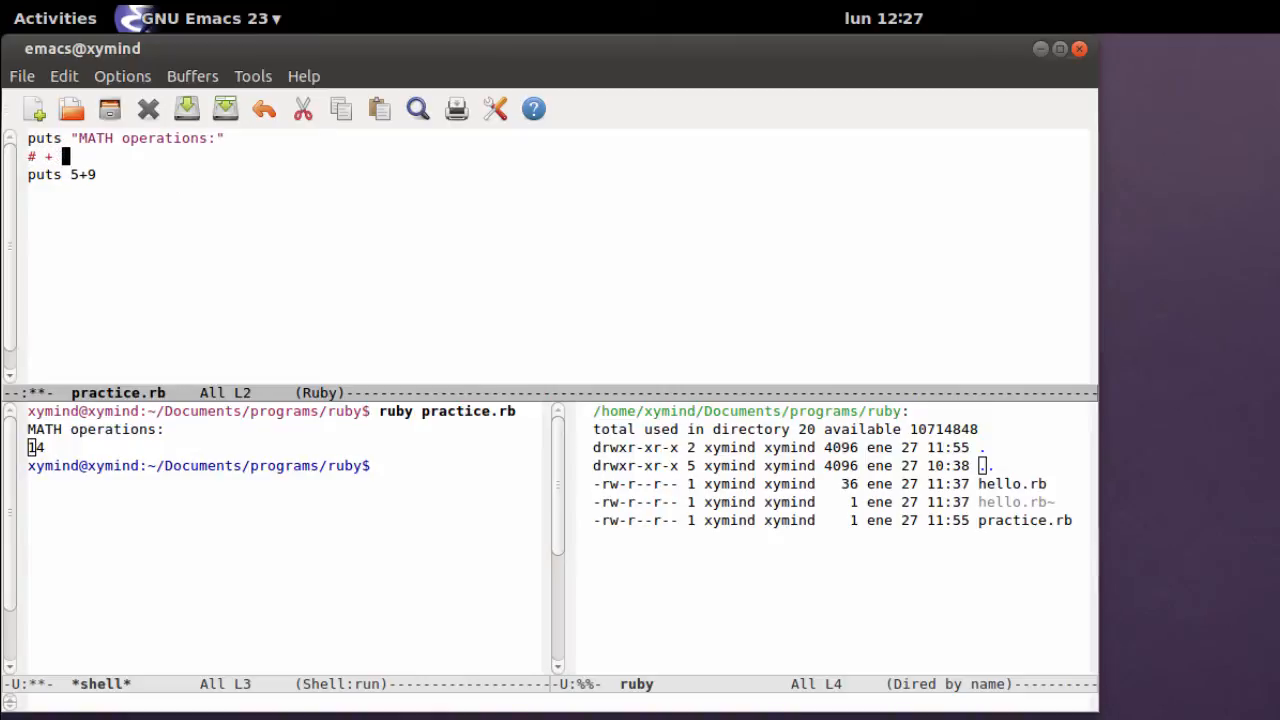
- Write the comment # + , - , / , * , % listing the five arithmetic operators
type(", - ,")
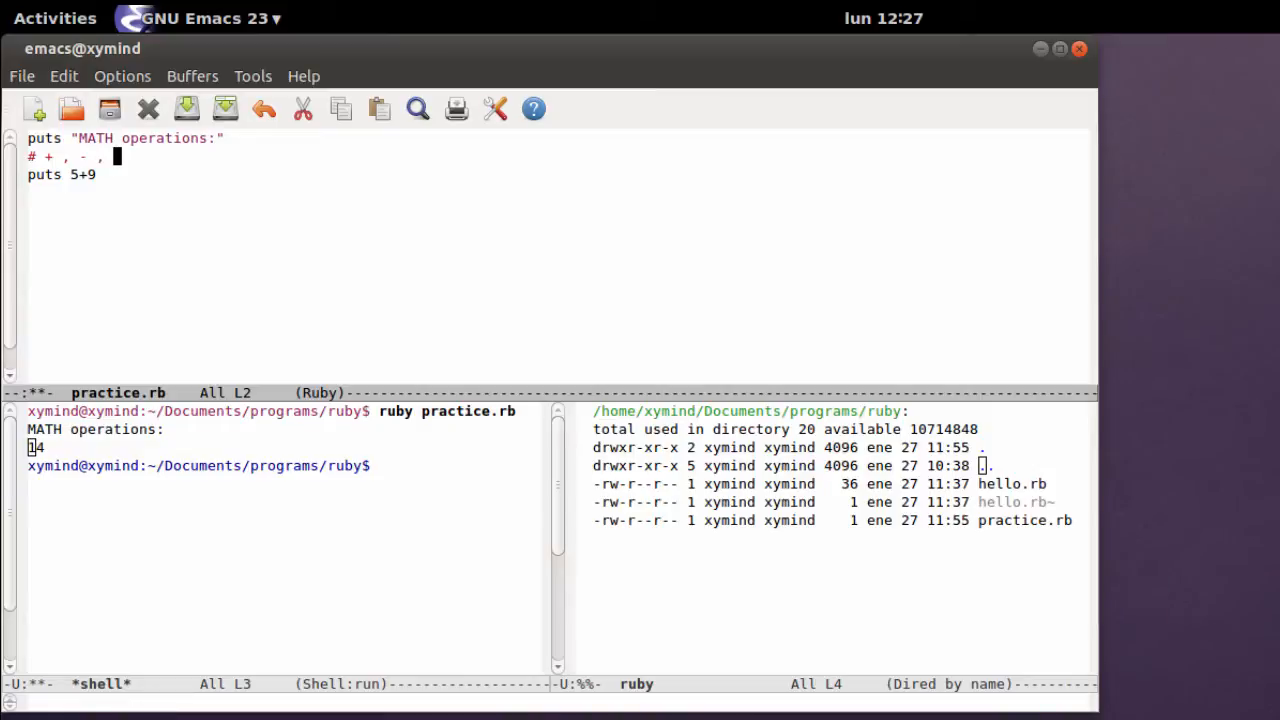
type("/ , *")
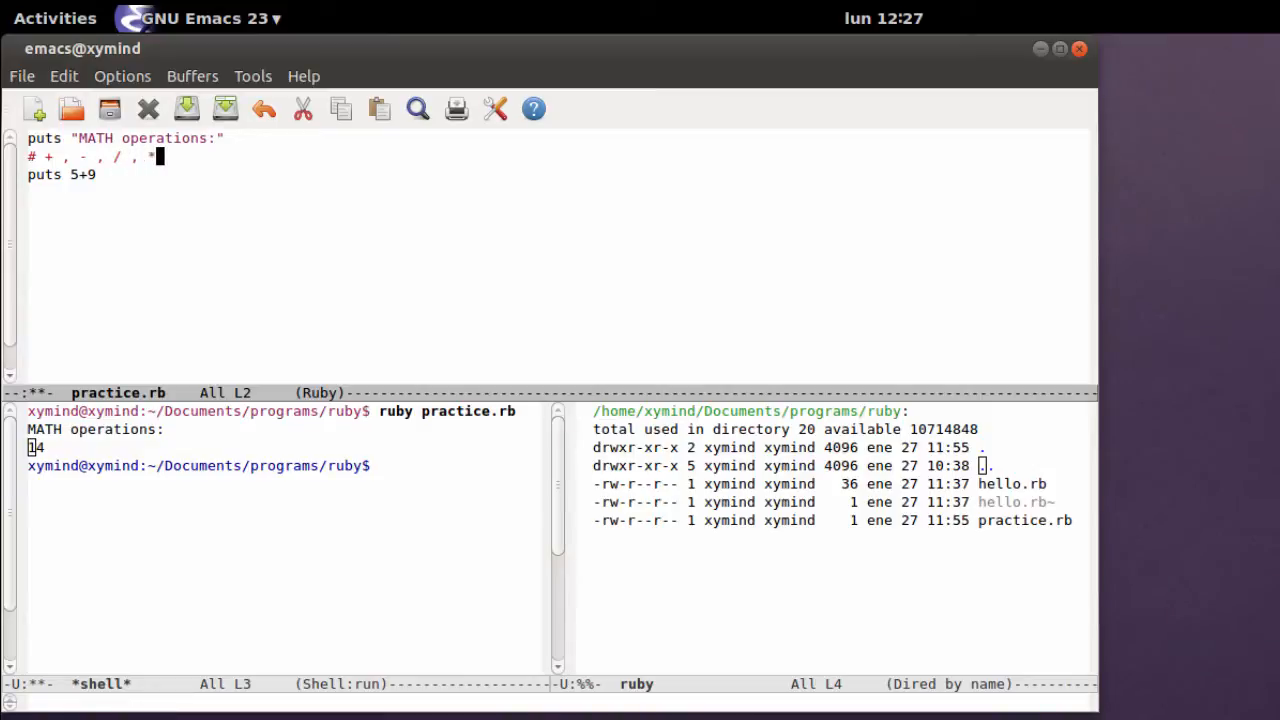
type(", %")
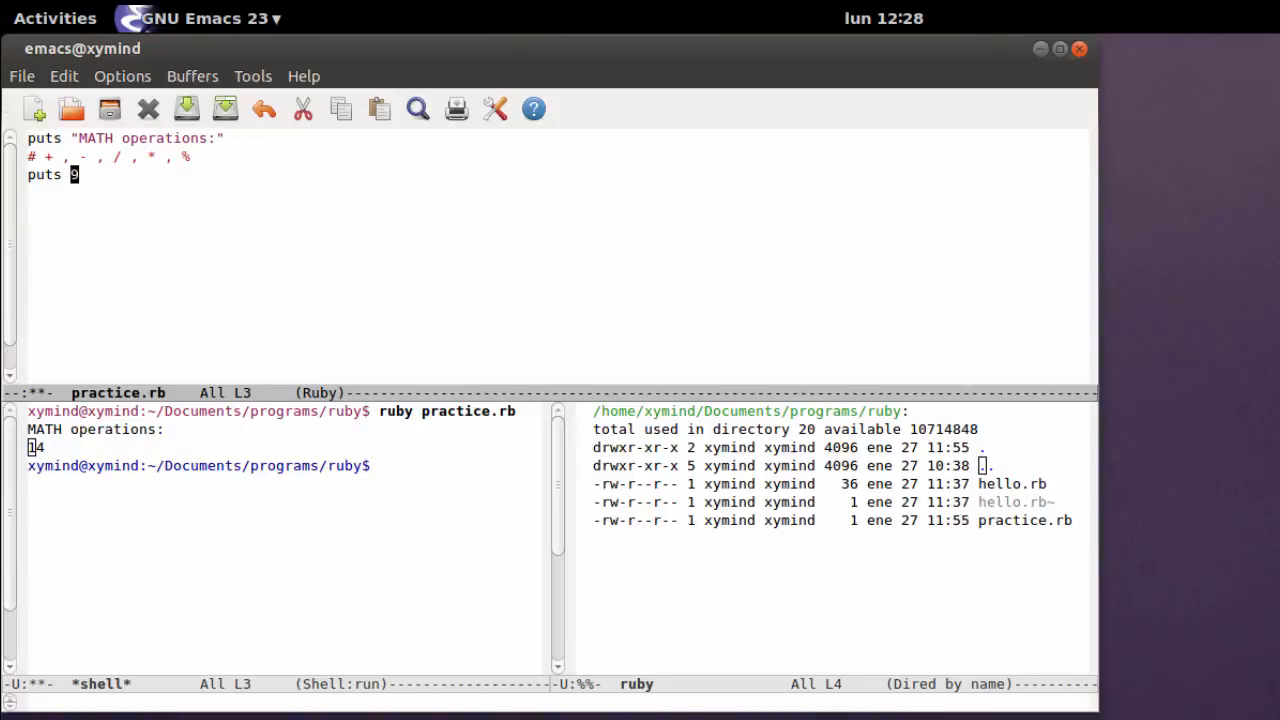
- Change the expression to 10%9 and rerun practice.rb, which prints 1
type("10%")
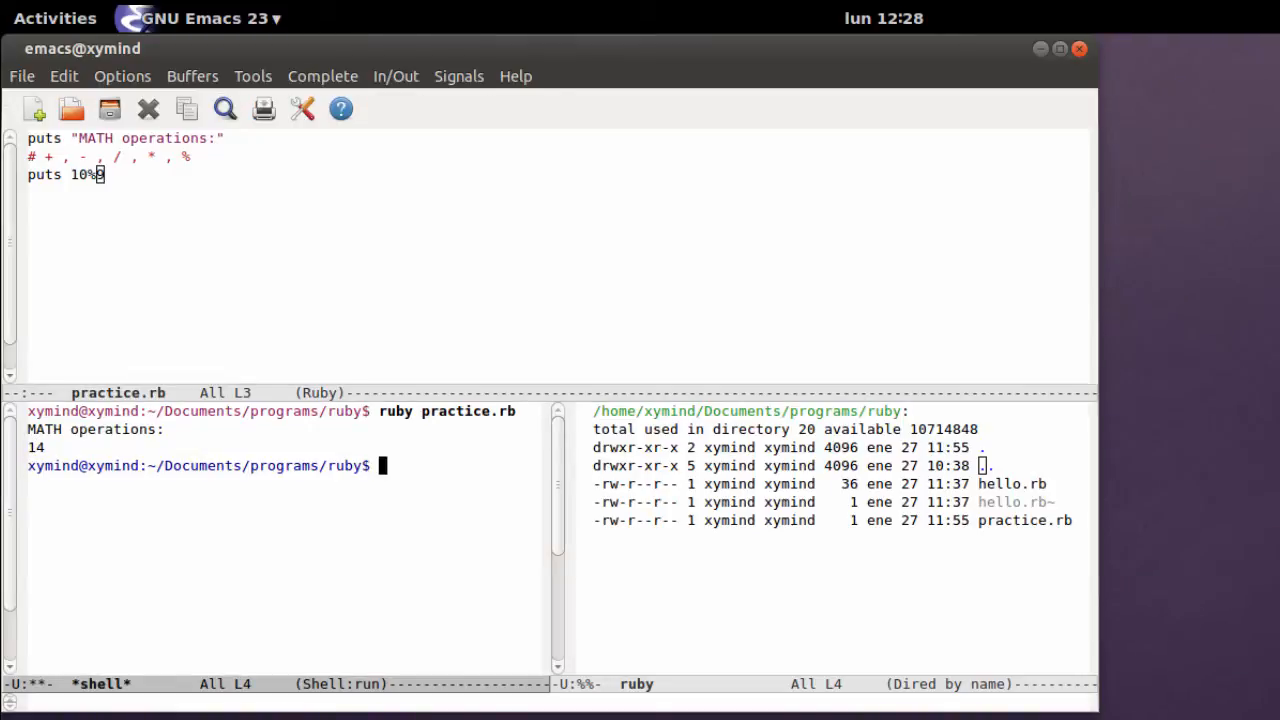
key("Return")
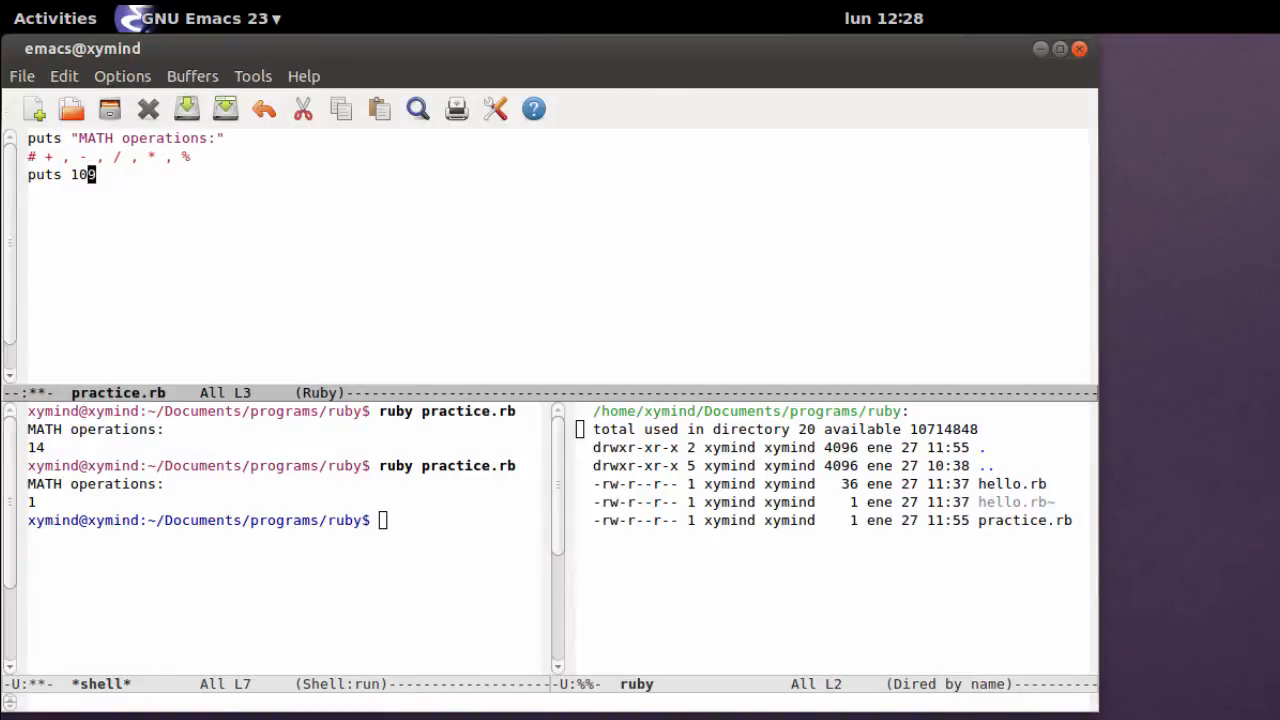
- Change it to 10*9 and rerun ruby practice.rb, which prints 90, then return to the editor
type("*")
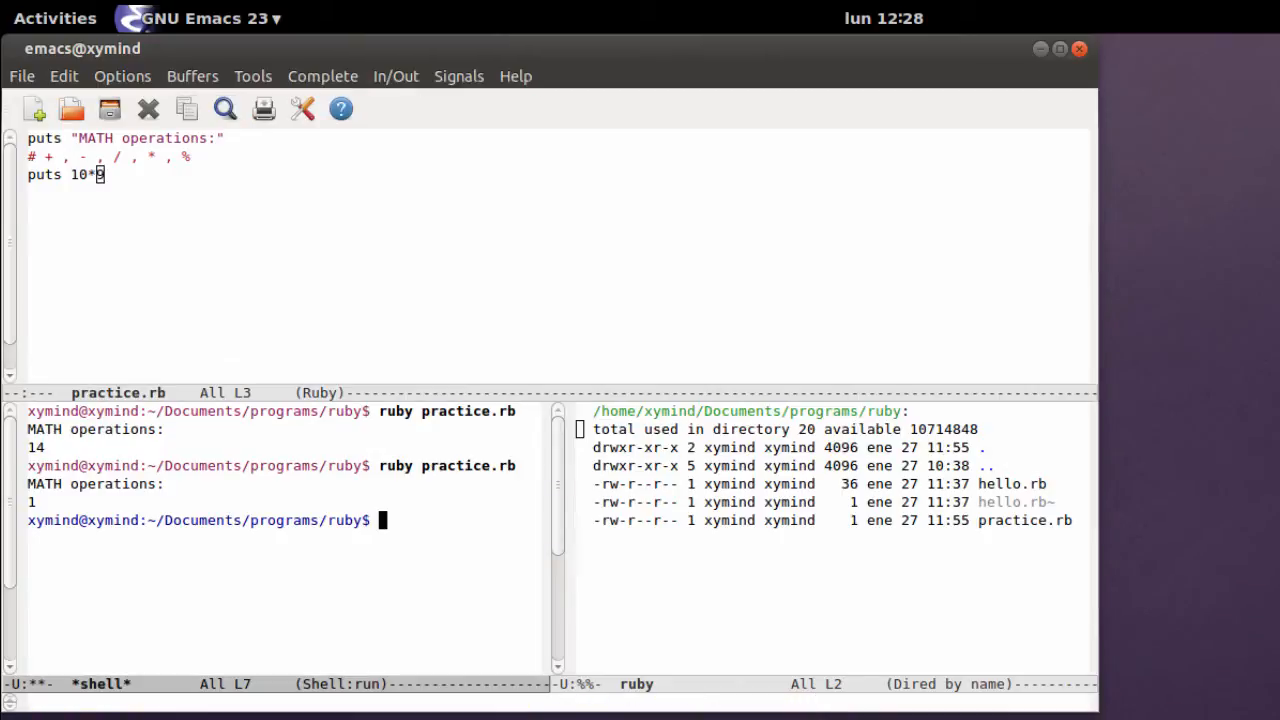
type("ruby practice.rb")
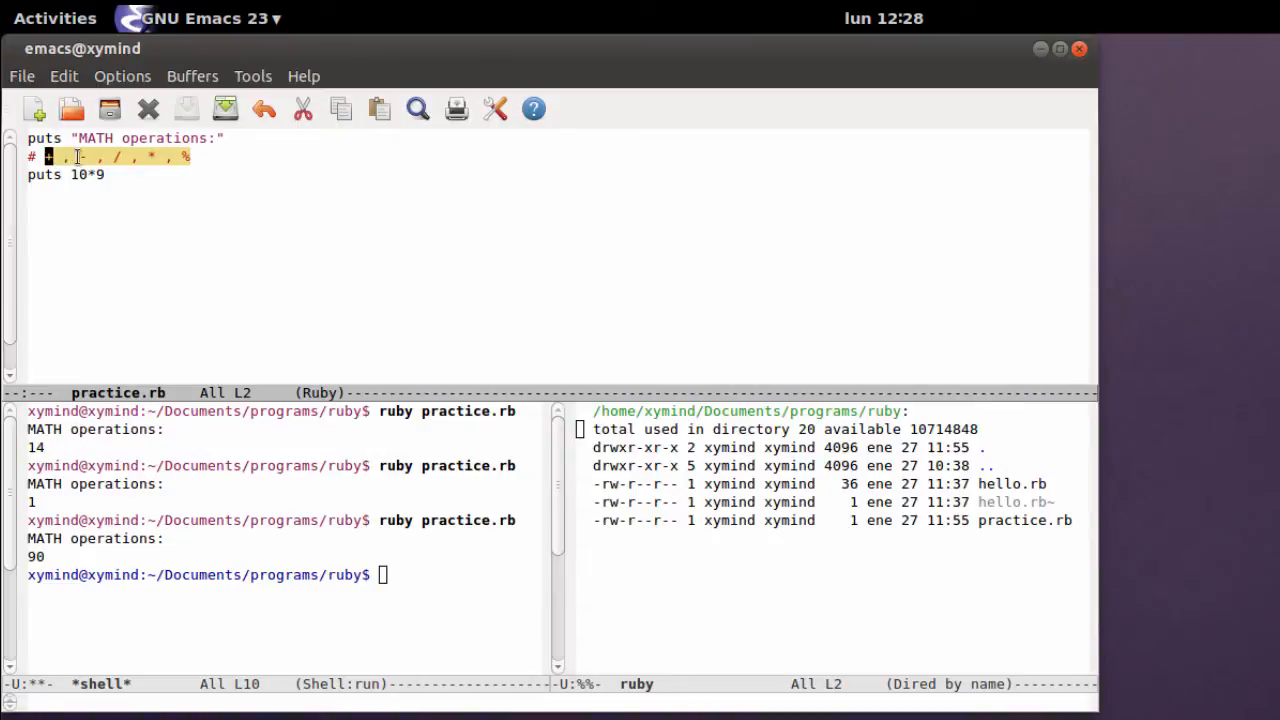
left_click(144, 176)
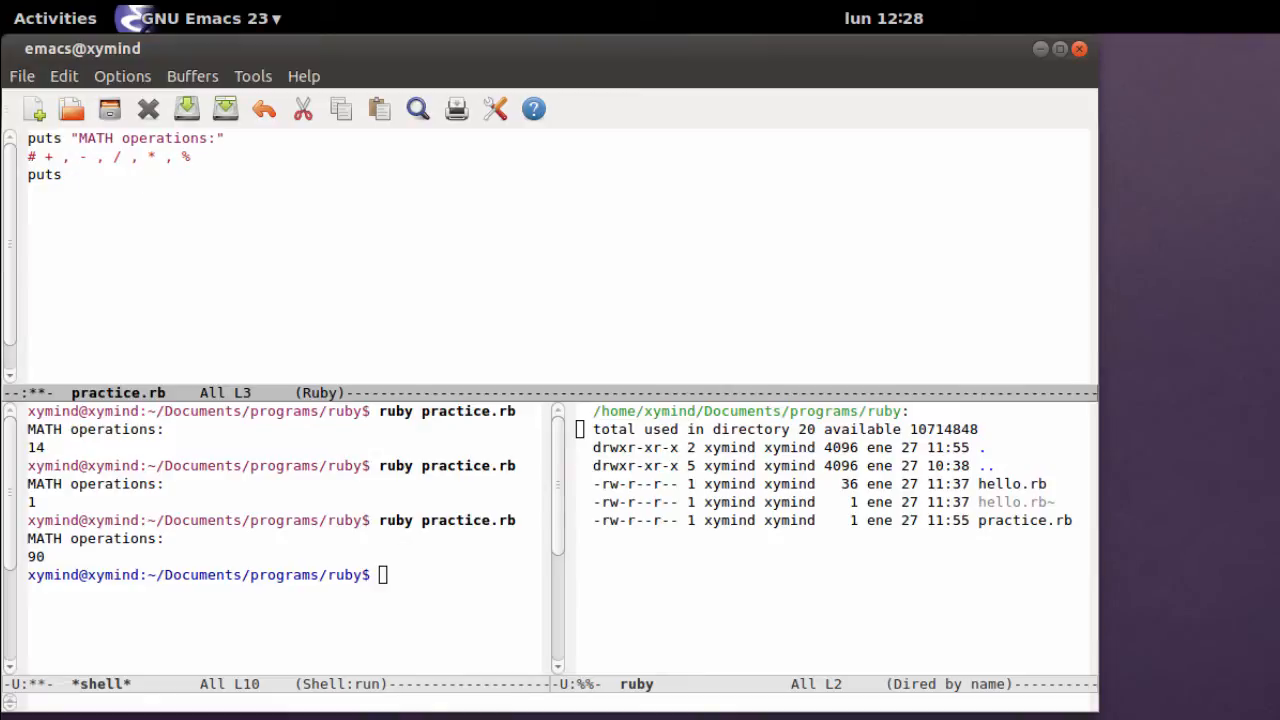
- Make the line puts 1+2+3+4+5 and rerun the script, which prints 15
type("+2+3+4+5")
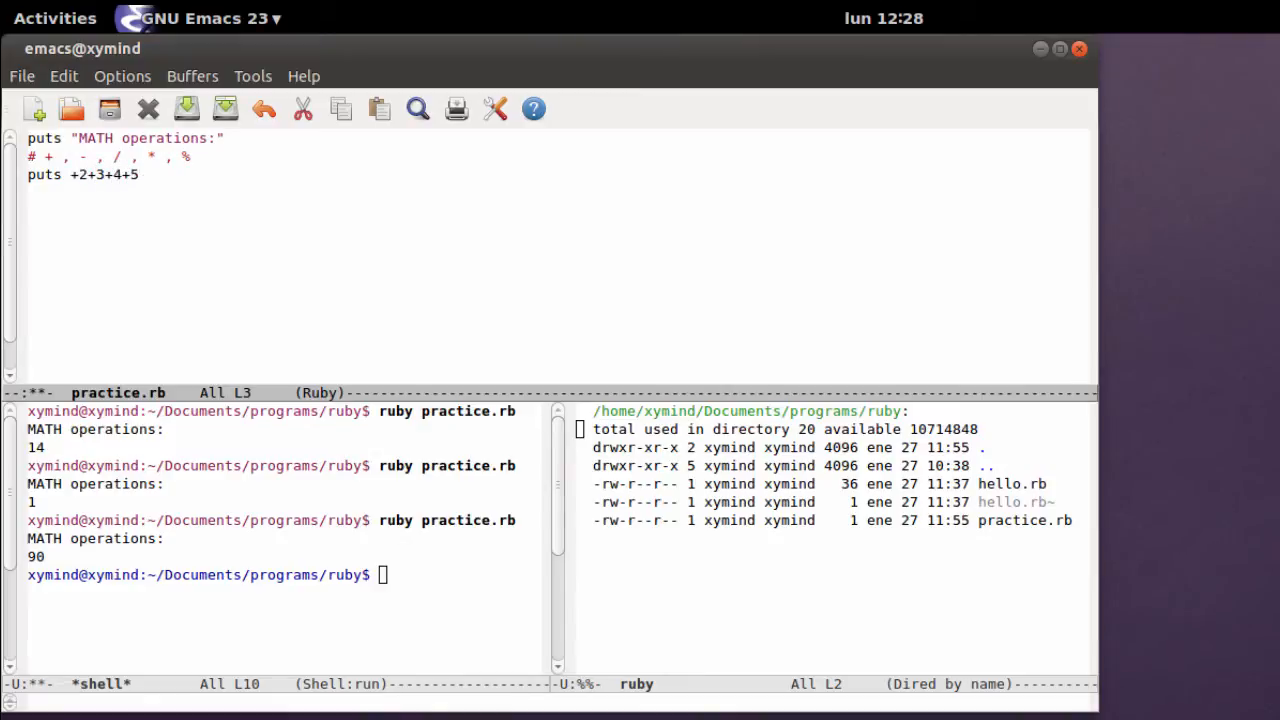
type("1")
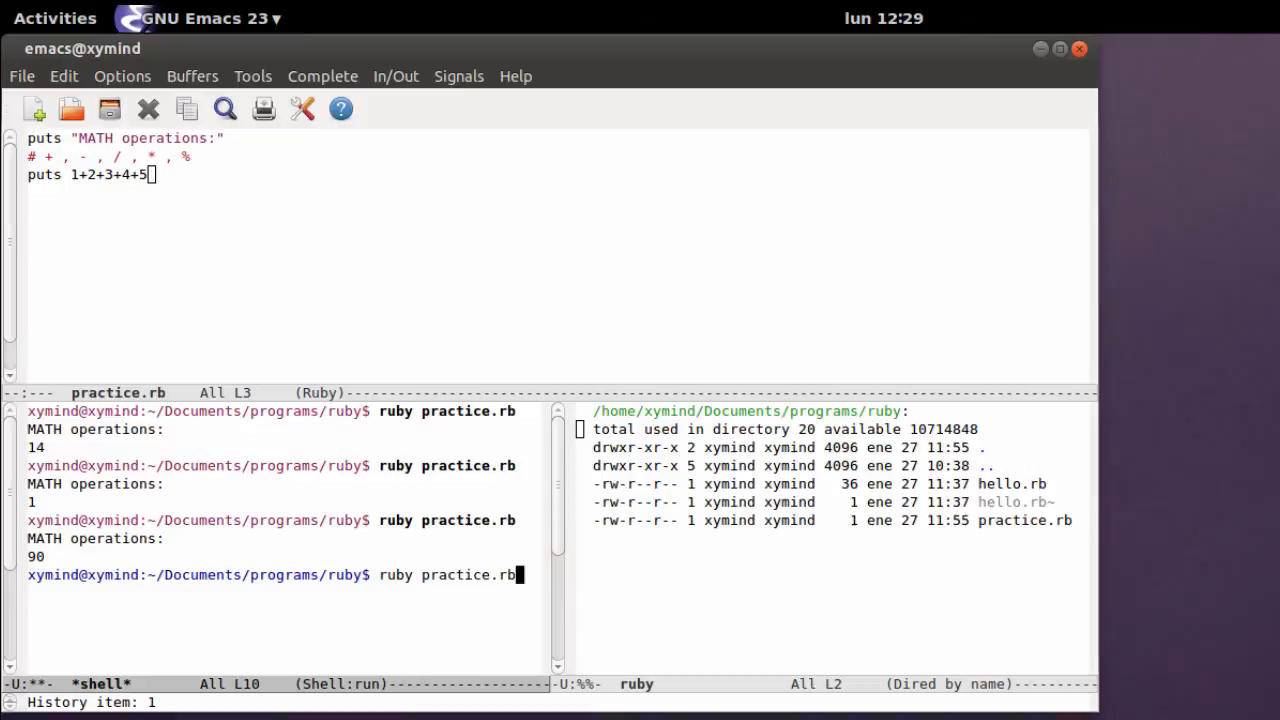
key("Return")
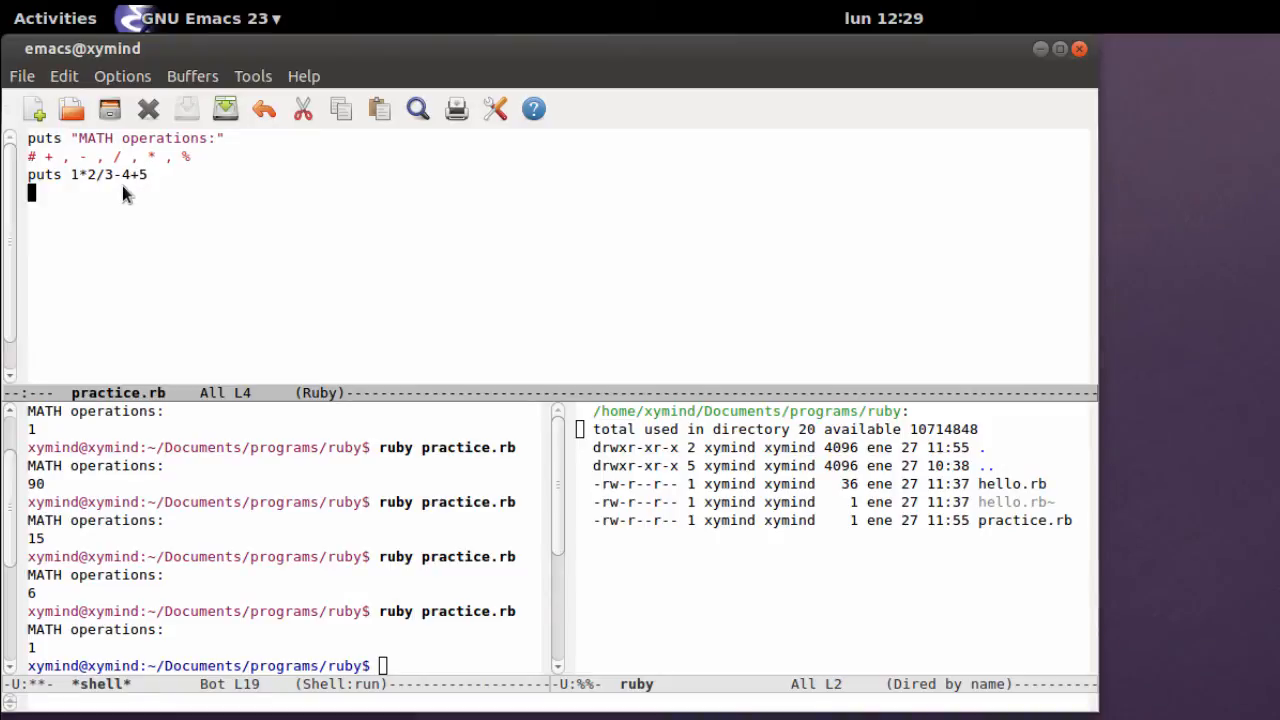
mouse_move(178, 178)
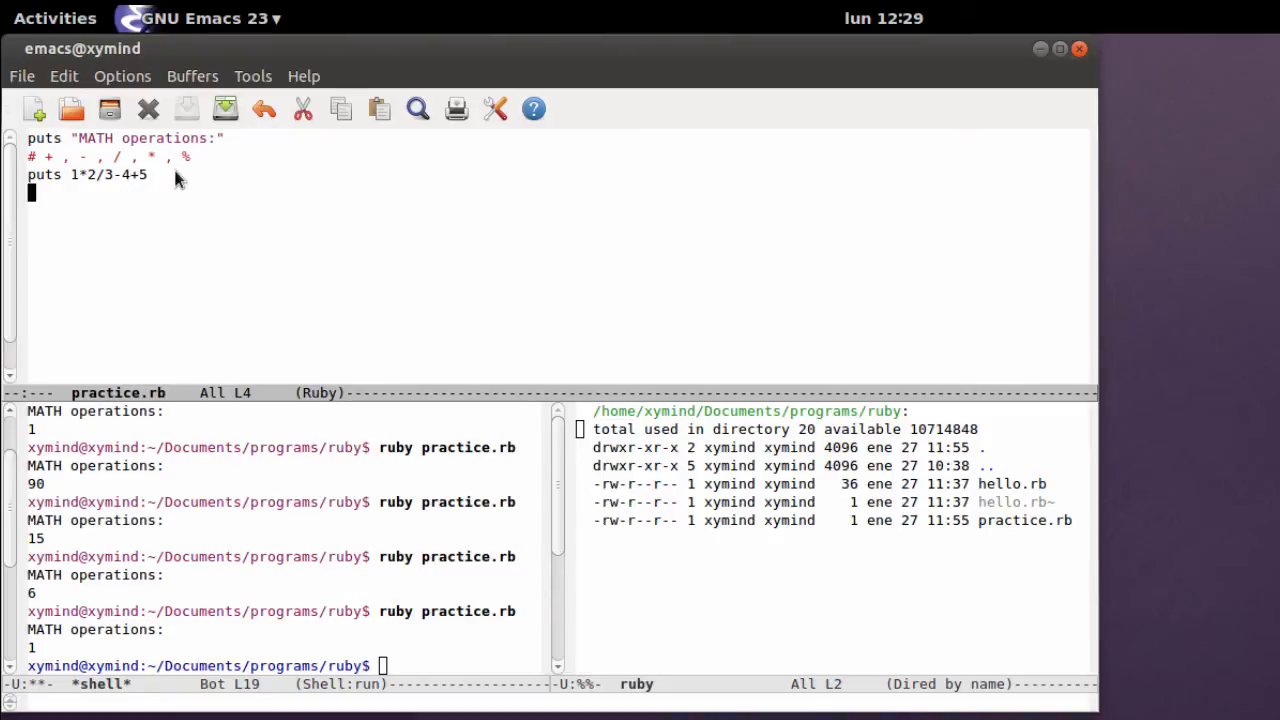
mouse_move(162, 174)
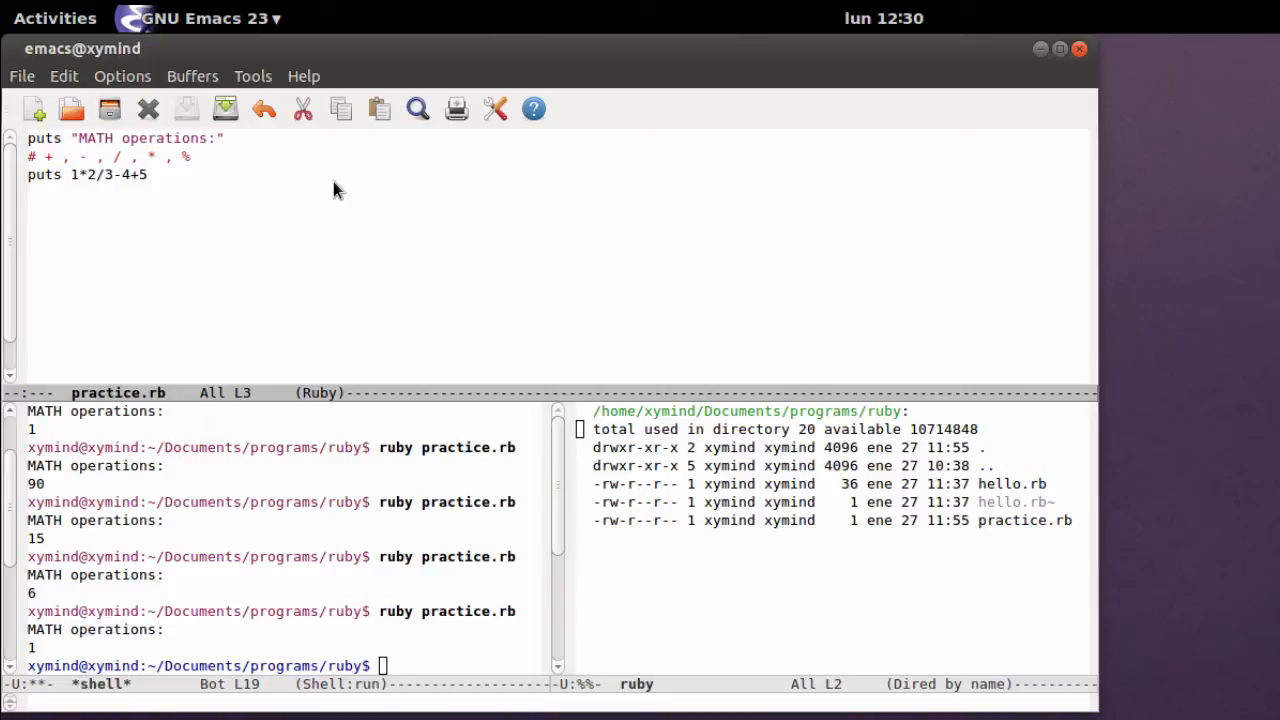
- Turn the operands into decimals 2.0 and 3.0 so the rerun prints 1.6666666666666665
type(".")
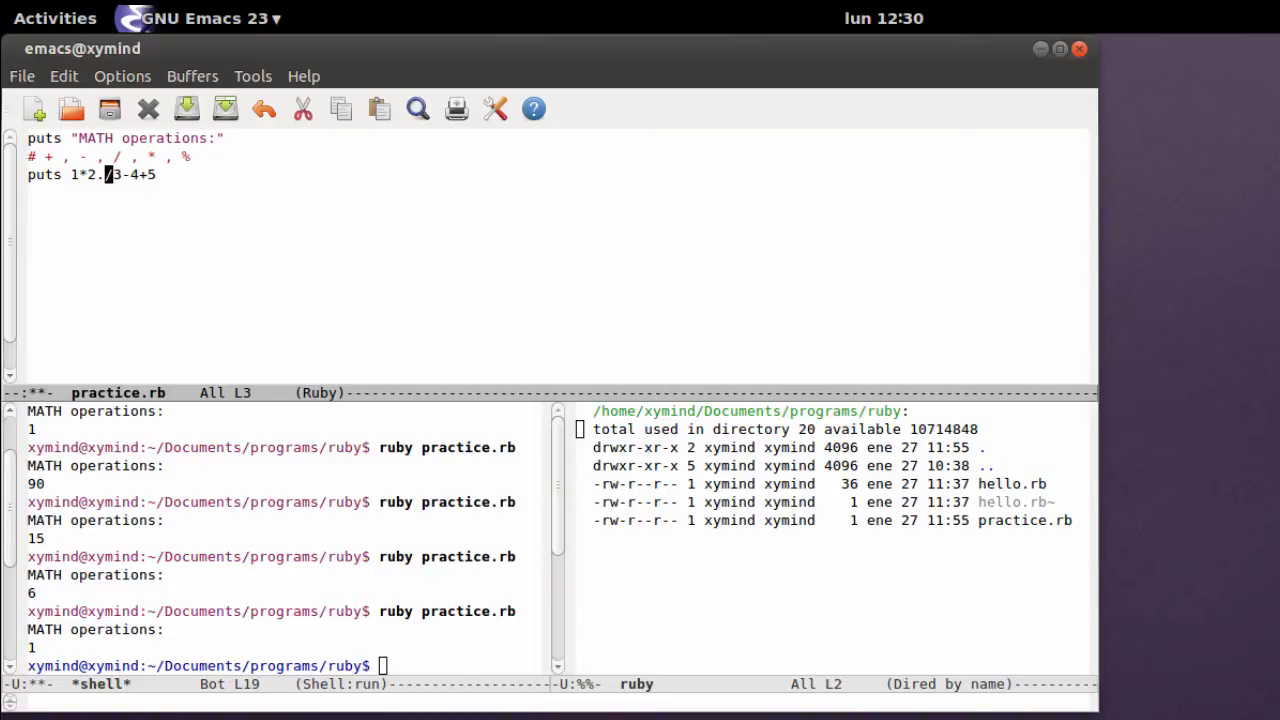
type("0")
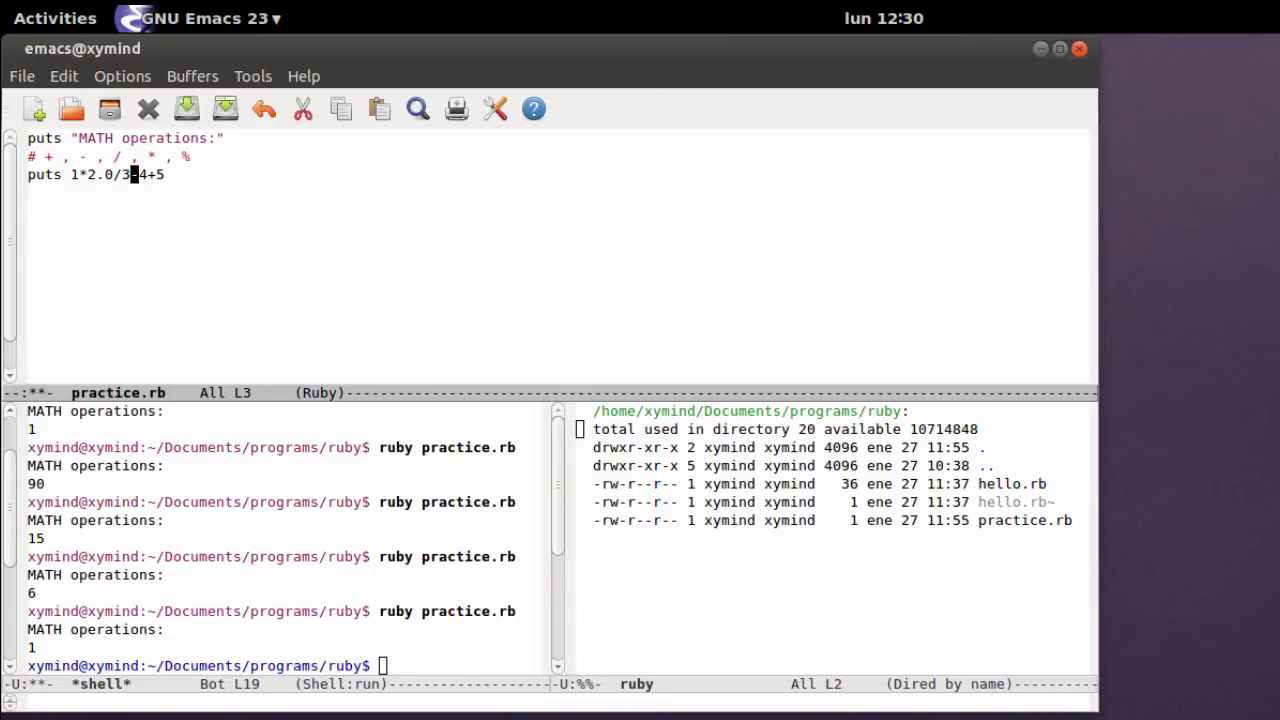
type(".0-")
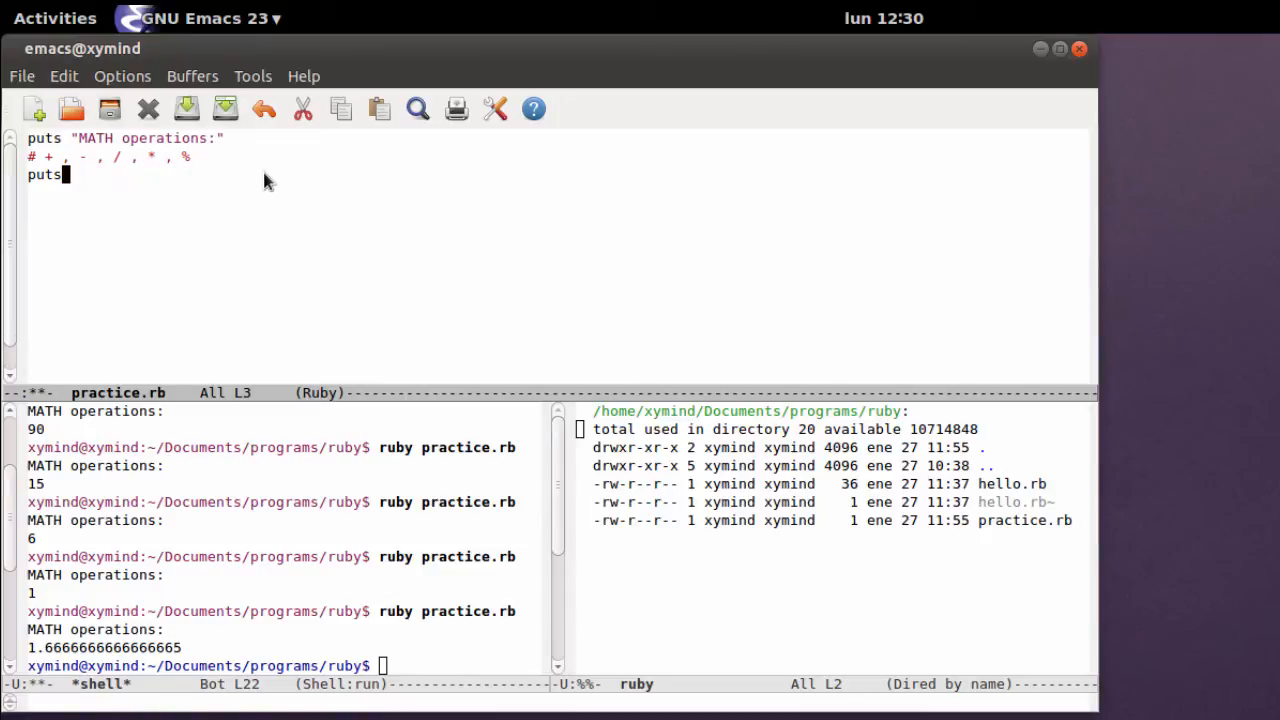
- Write the expression (5.0*3.0)/(5.0-3.0) after puts, which prints 7.5 when run
type("()")
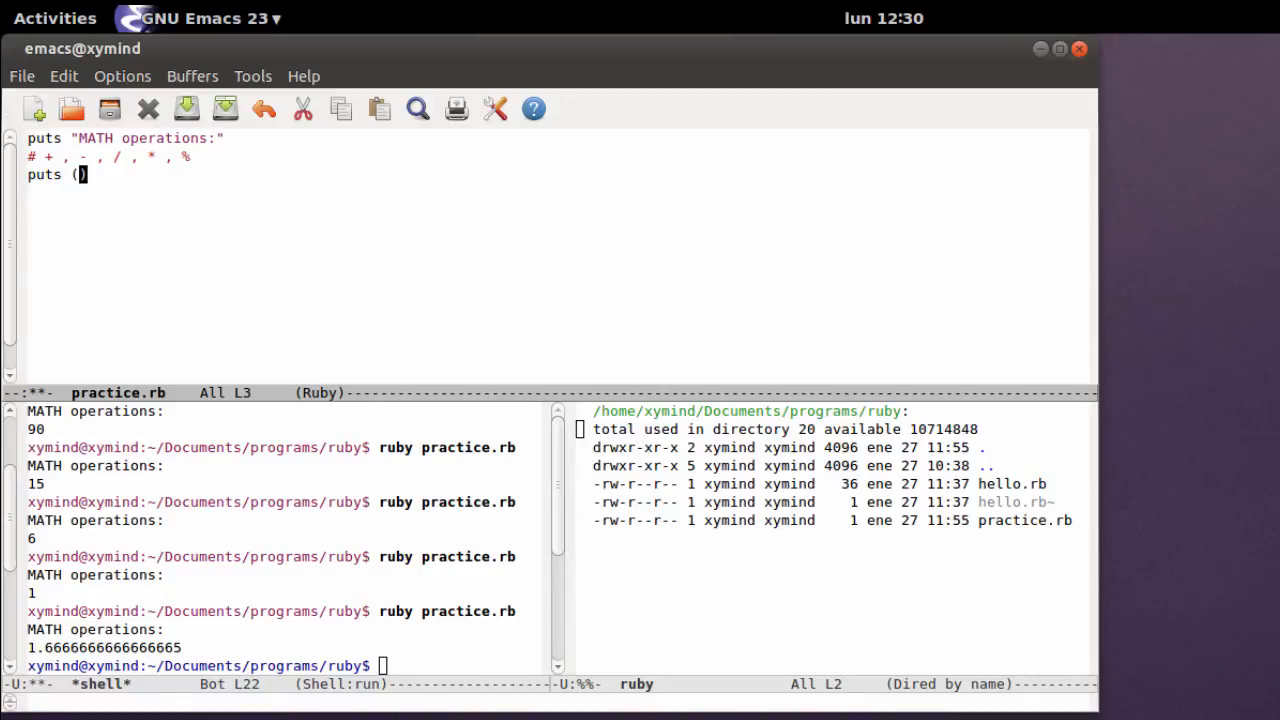
type("5")
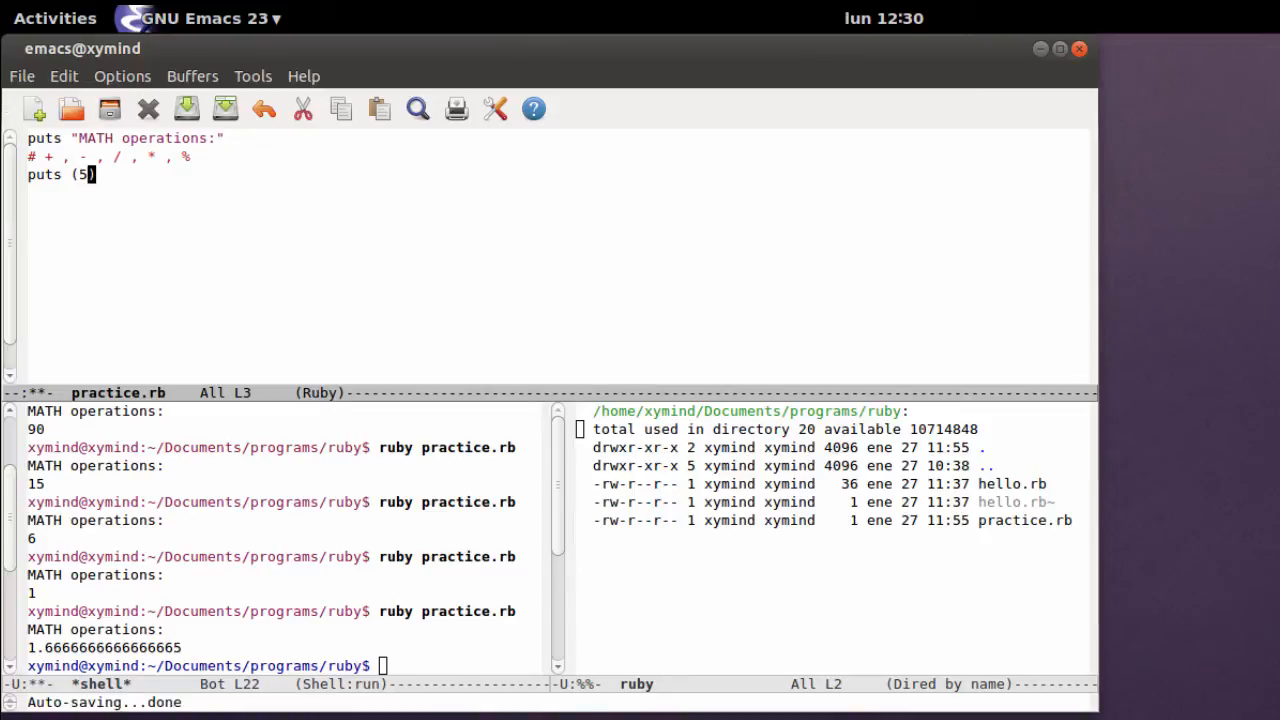
type("*")
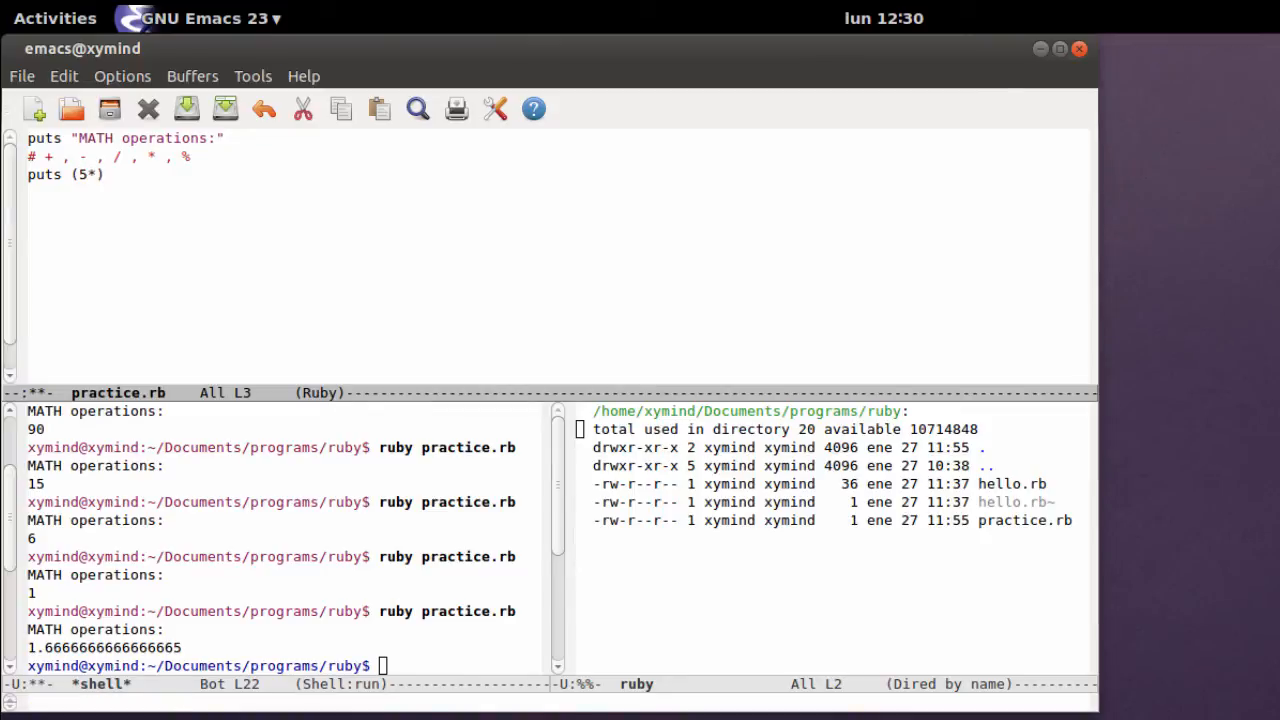
type("3")
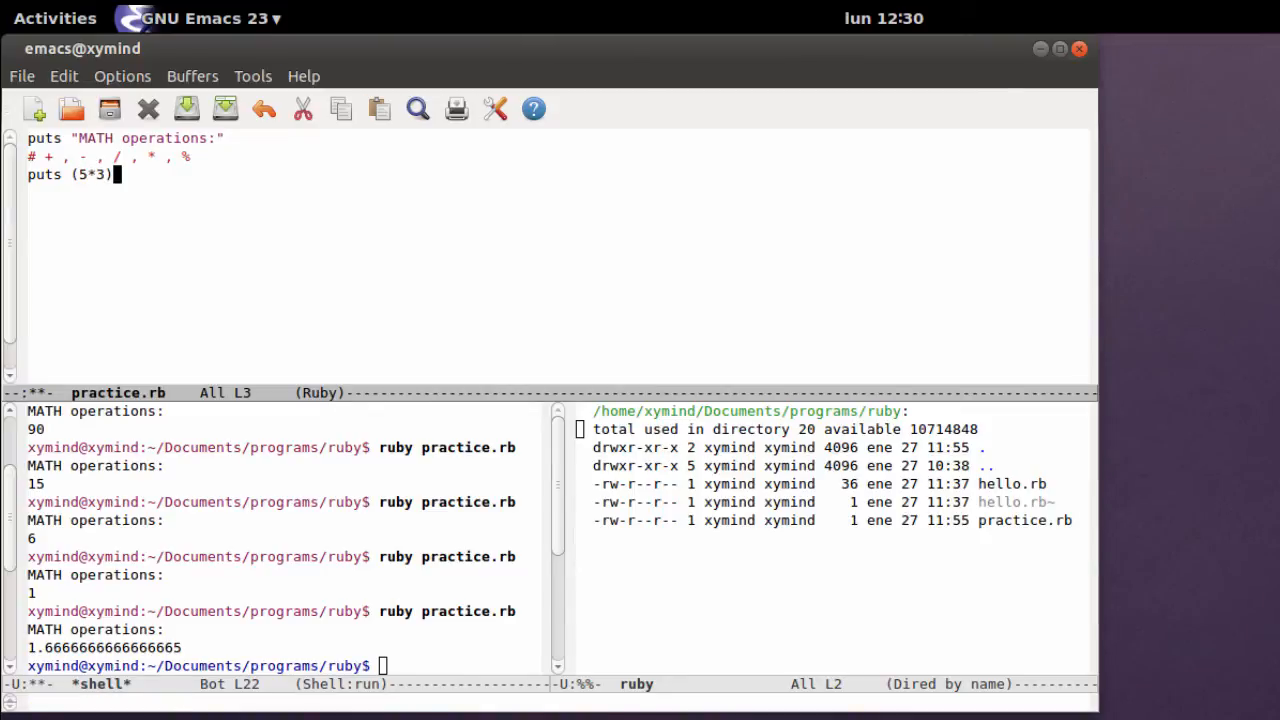
type("/(")
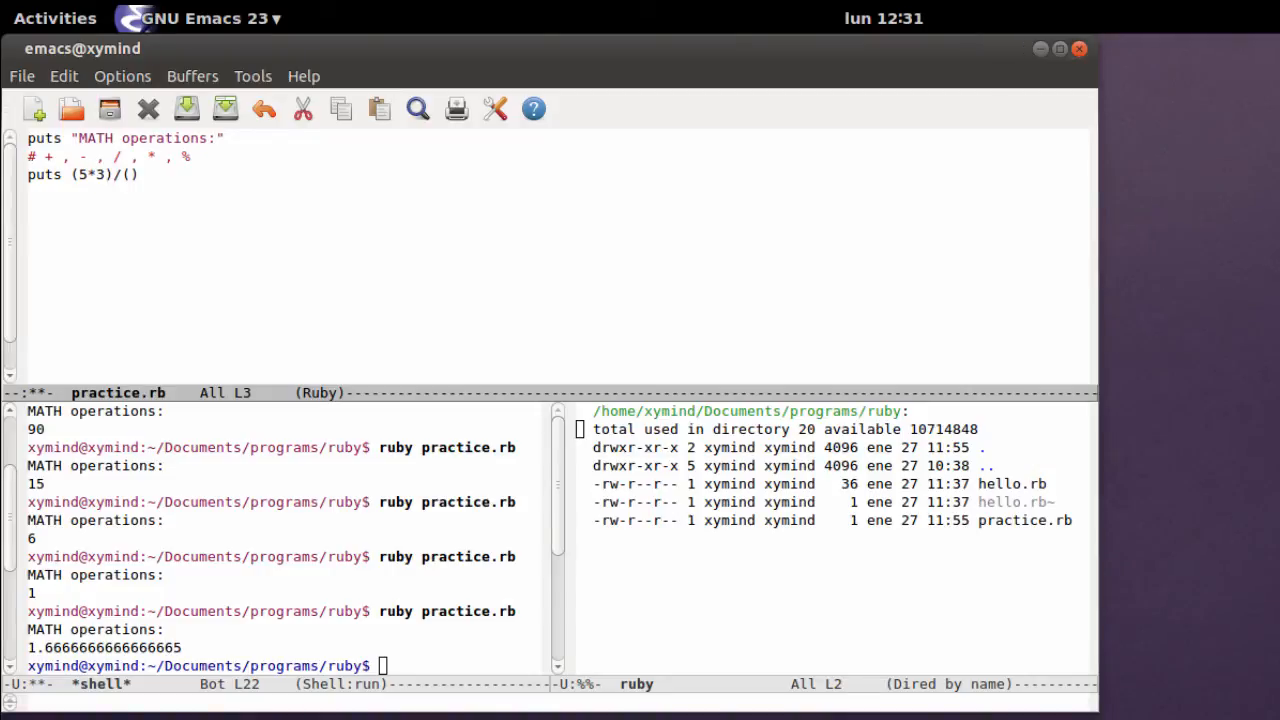
type("5")
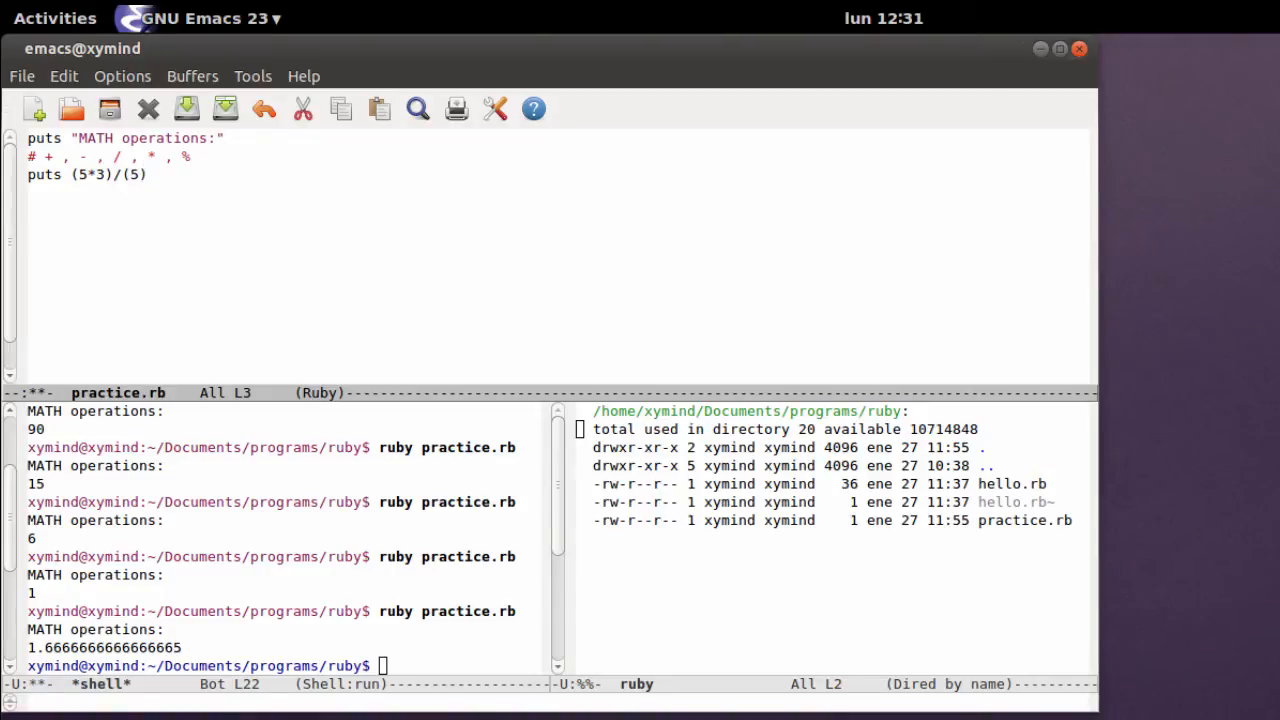
type("-3")
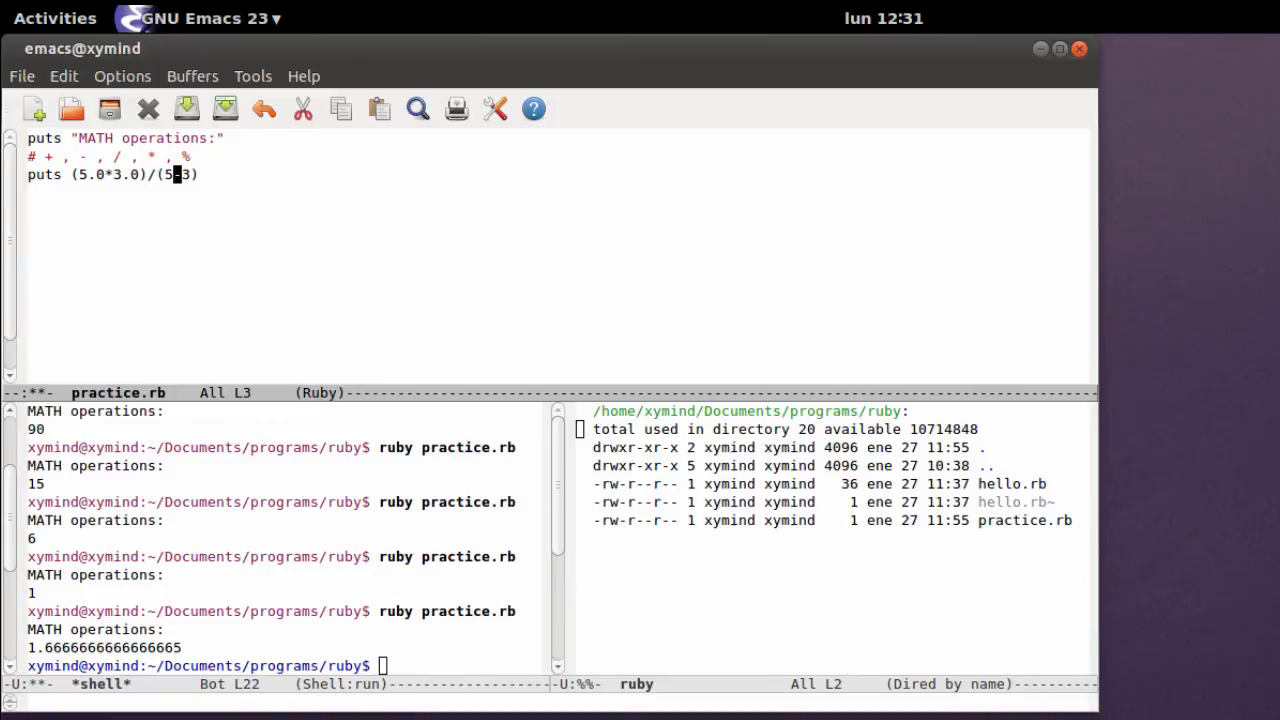
type(".0-3.0")
left_click(554, 156)
type(",  >")
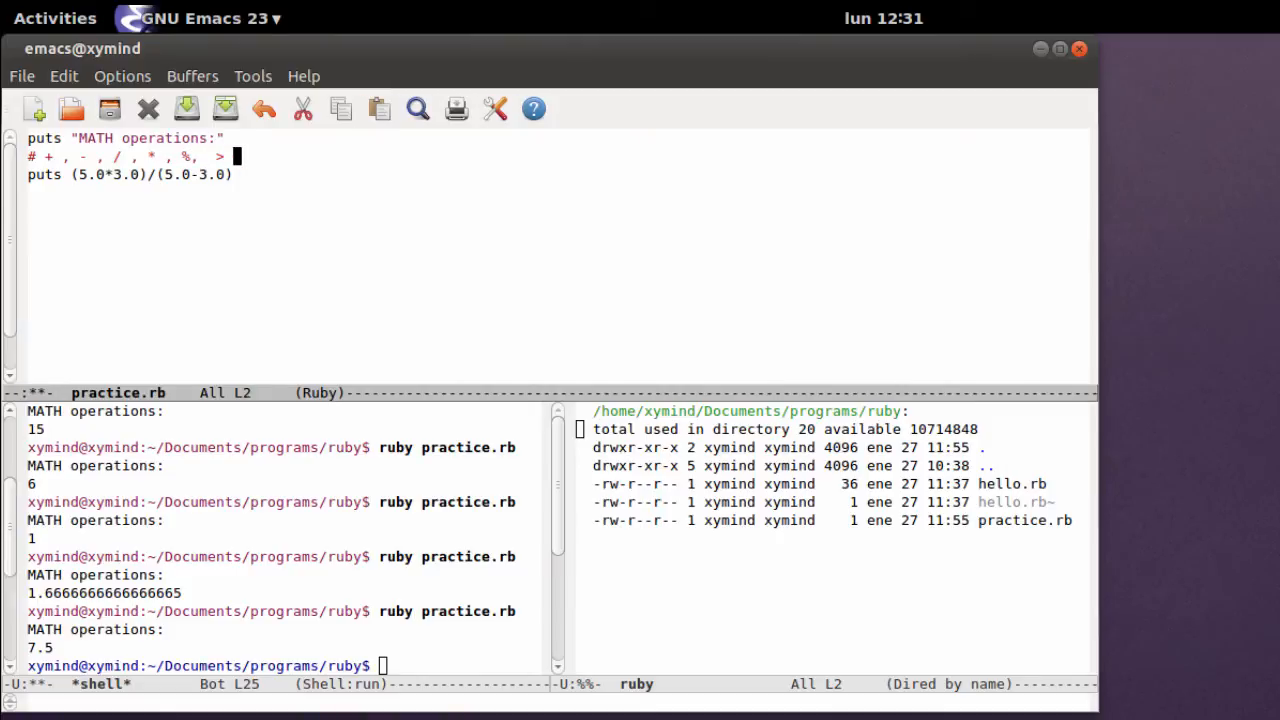
- Add < to the operator comment and compare (5.0*3.0) < (5.0-3.0), printing false
type("<")
left_click(134, 174)
type(" > ")
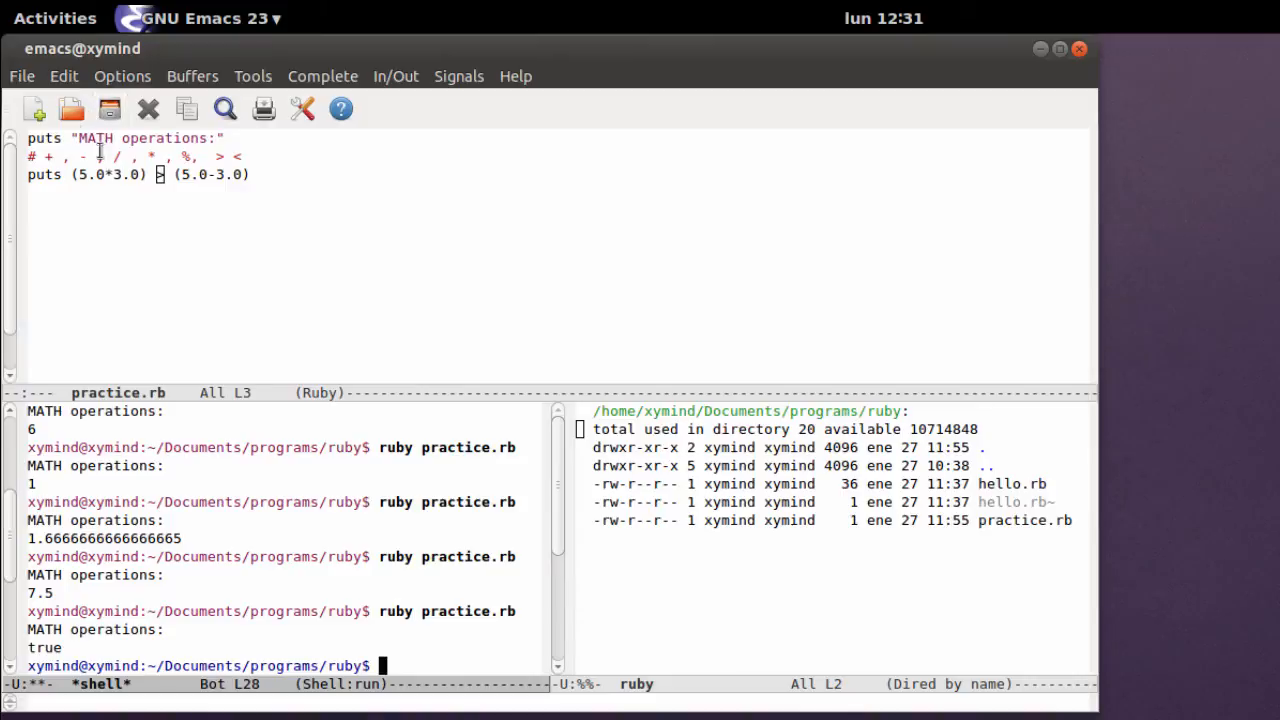
mouse_move(132, 174)
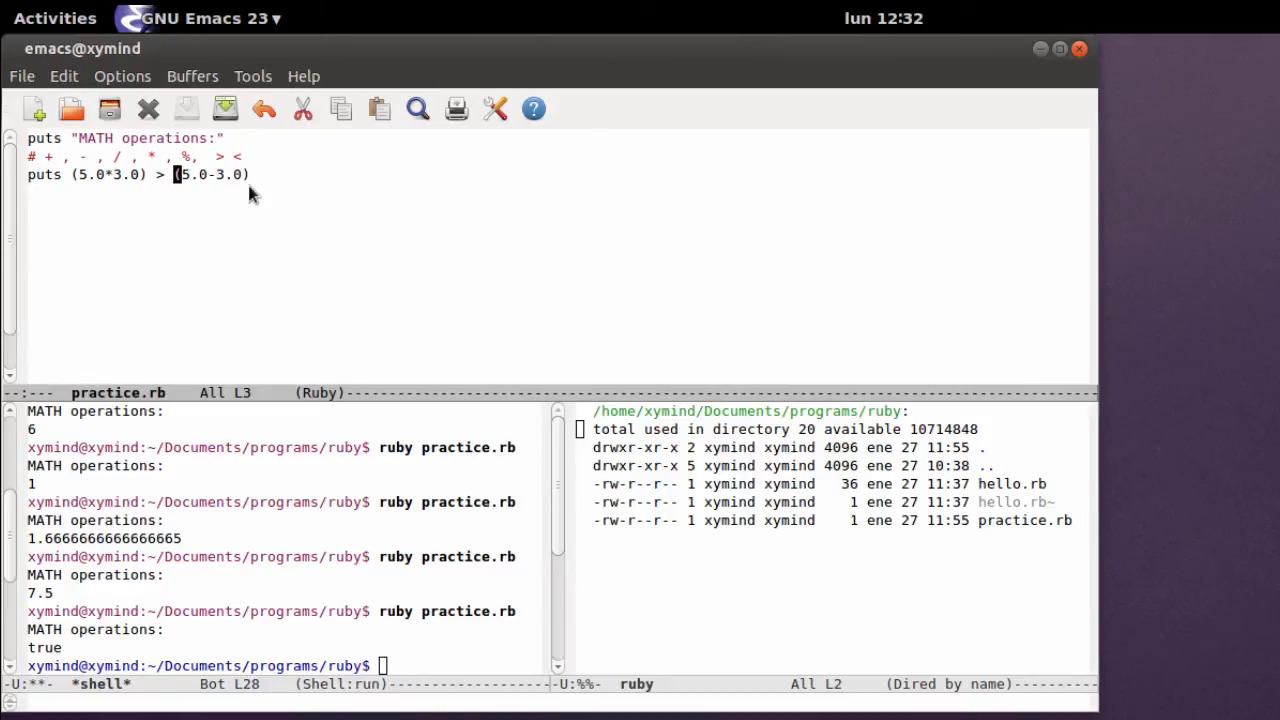
type("<")
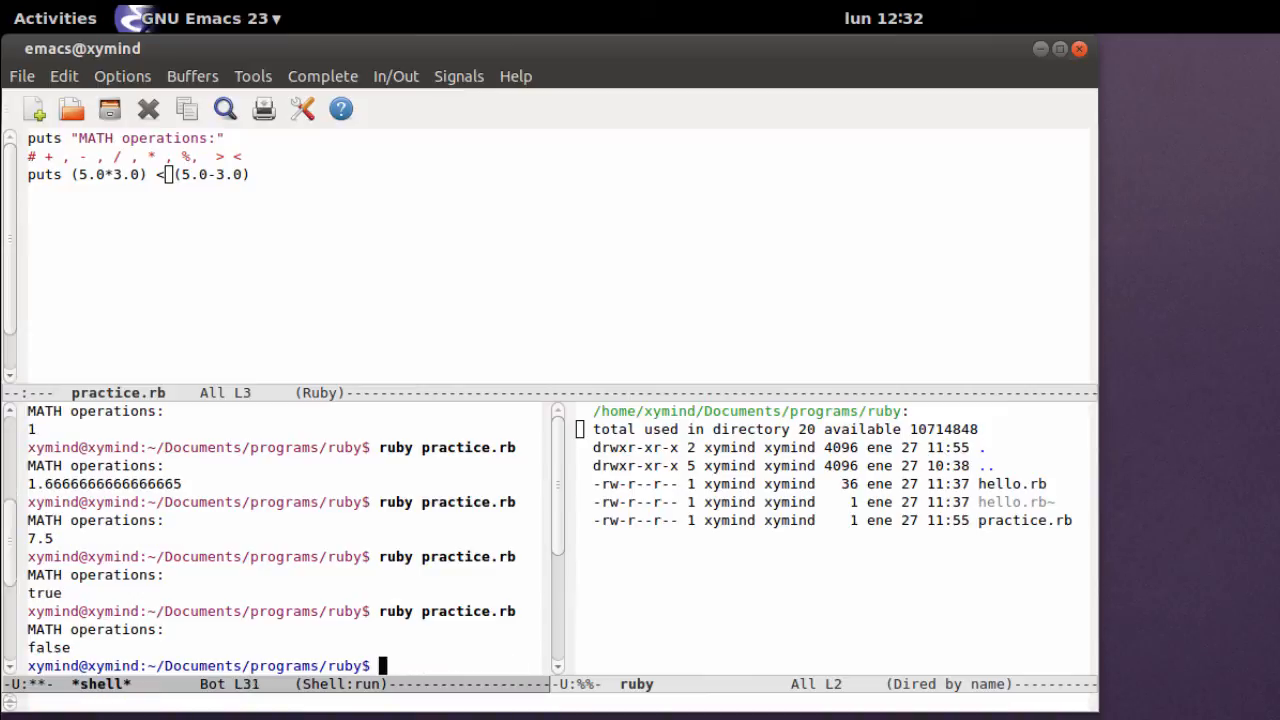
mouse_move(230, 148)
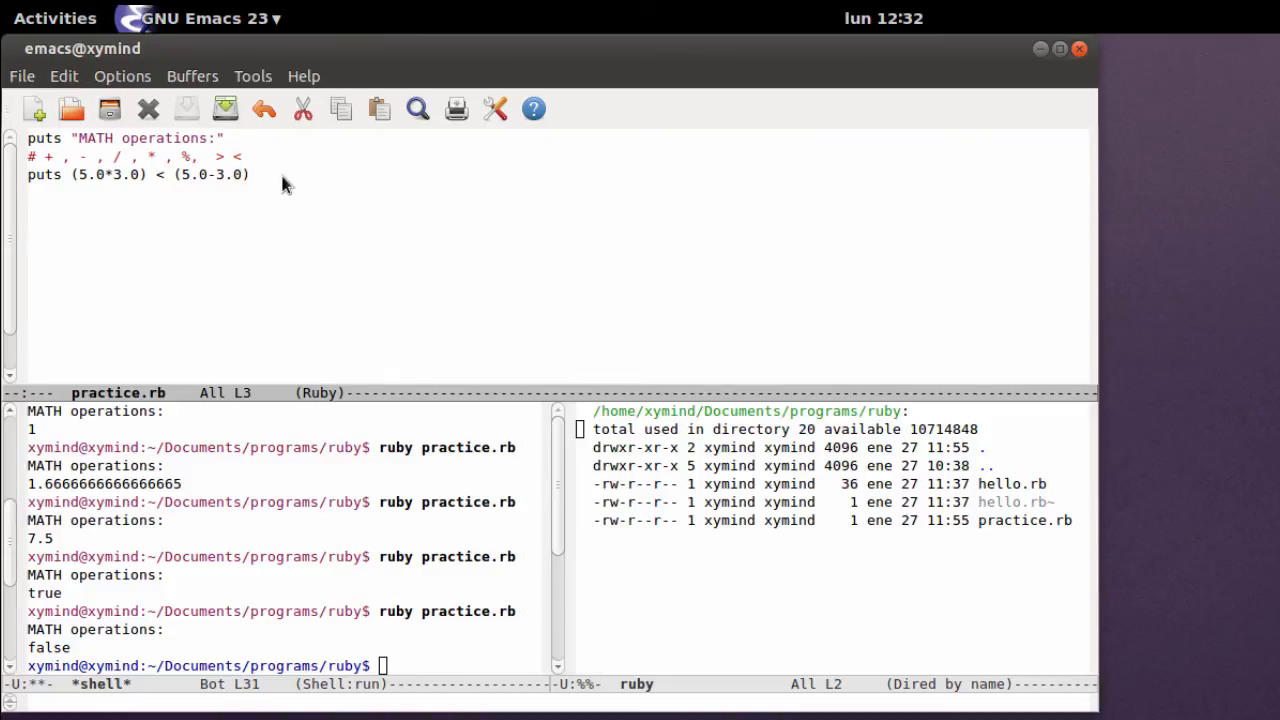
mouse_move(290, 184)
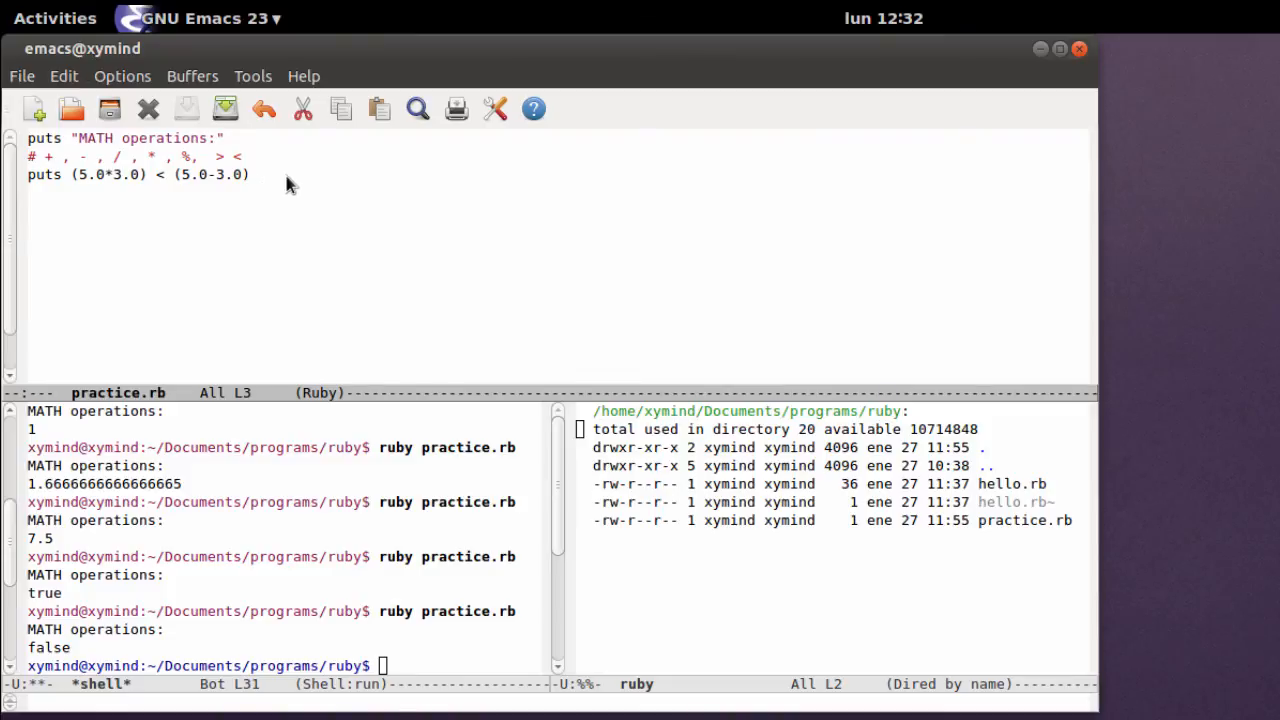